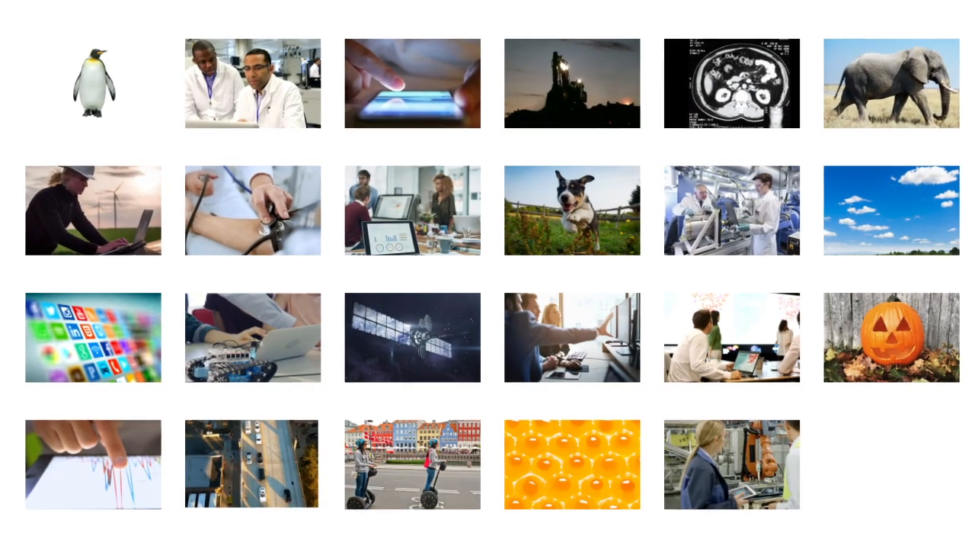
Open the Annotating Plots exercise with the Plotting Vectors live script at Task 1
{"action": "left_click", "coordinate": [732, 83]}
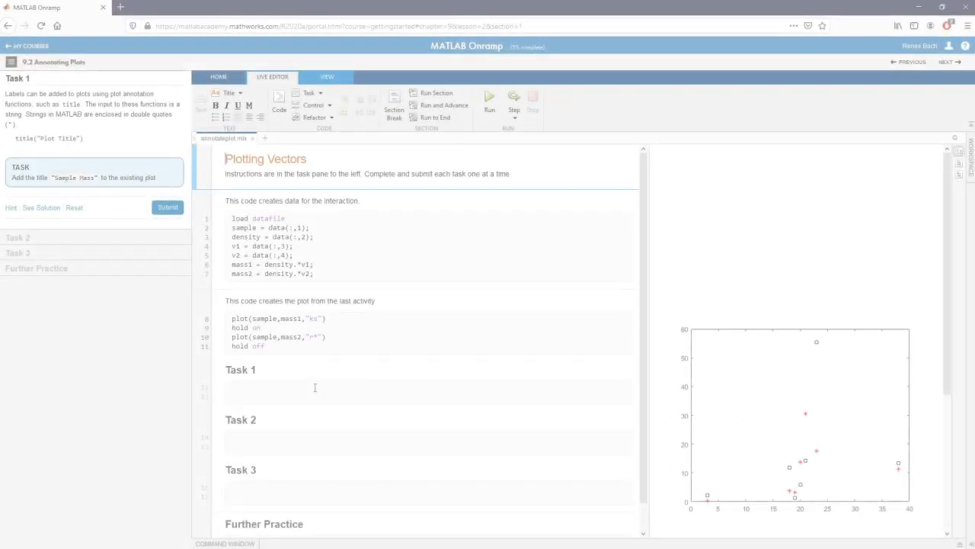
Add title("Sample Mass") to the Task 1 code and submit it for checking
{"action": "type", "text": "title"}
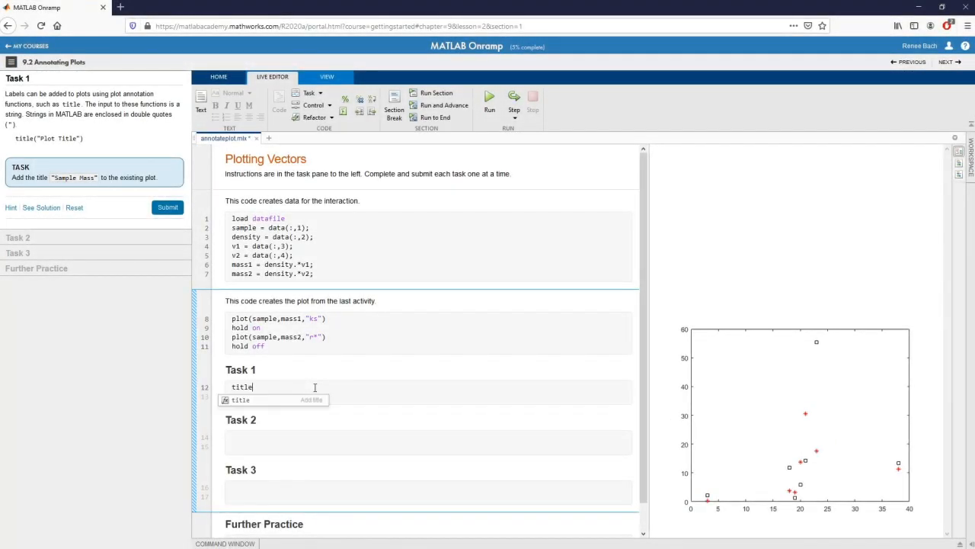
{"action": "type", "text": "(\"Sample M\")"}
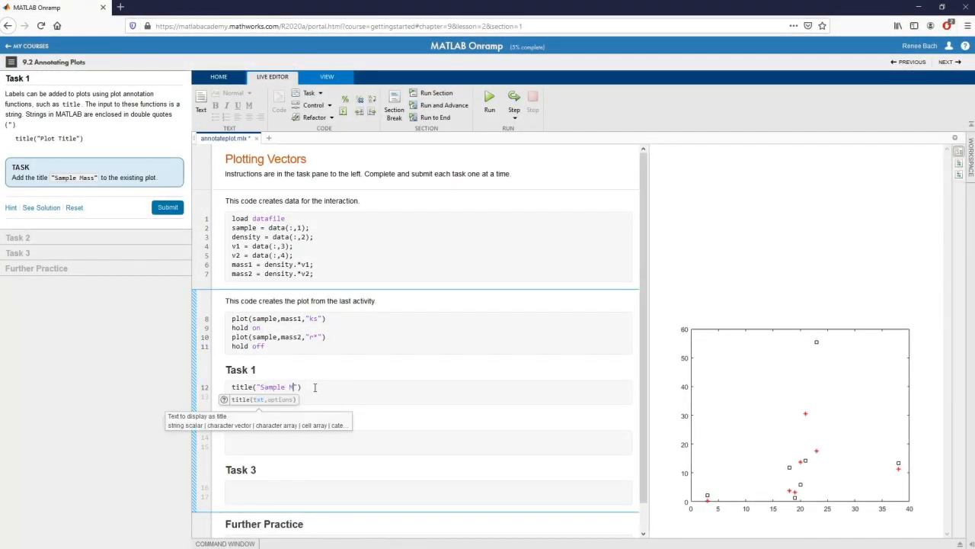
{"action": "left_click", "coordinate": [168, 207]}
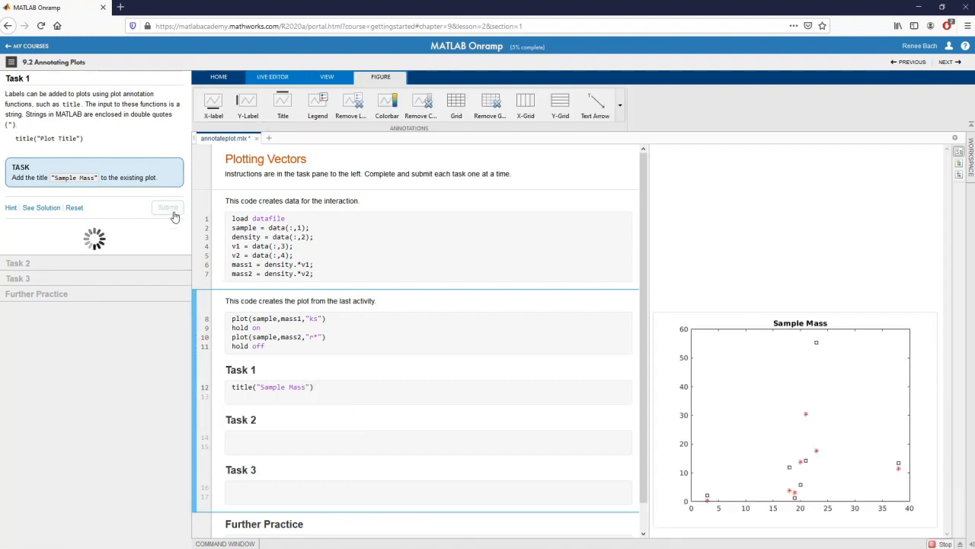
Move into the empty Task 2 code line for the y-axis label command
{"action": "left_click", "coordinate": [168, 207]}
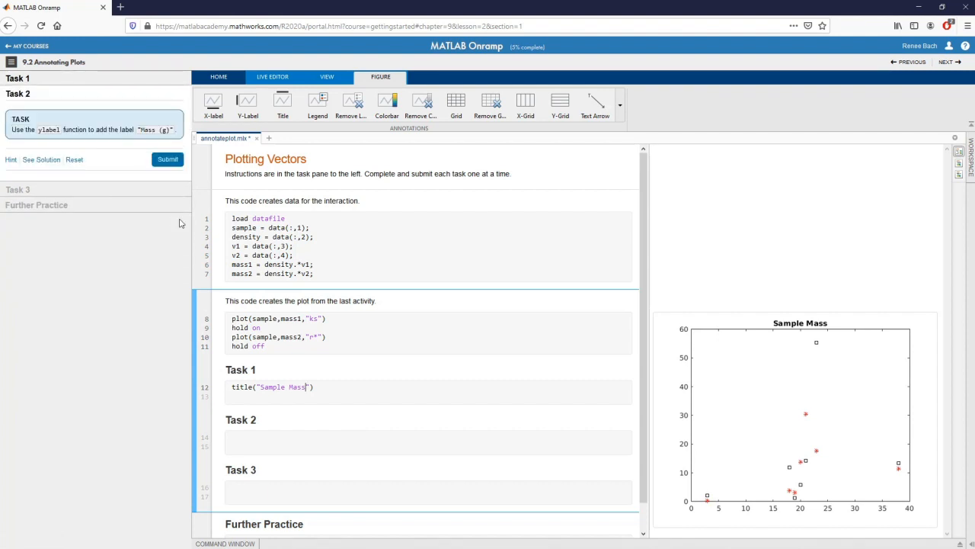
{"action": "left_click", "coordinate": [271, 76]}
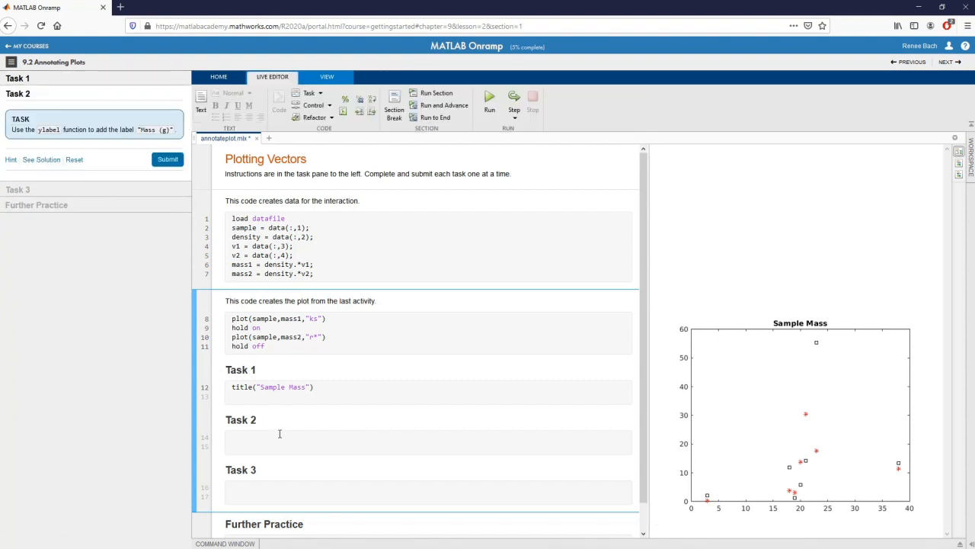